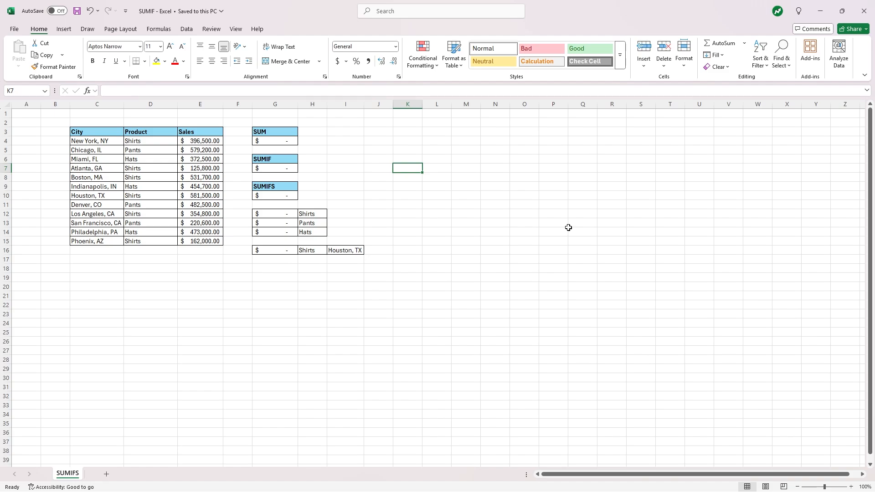
mouse_move(396, 268)
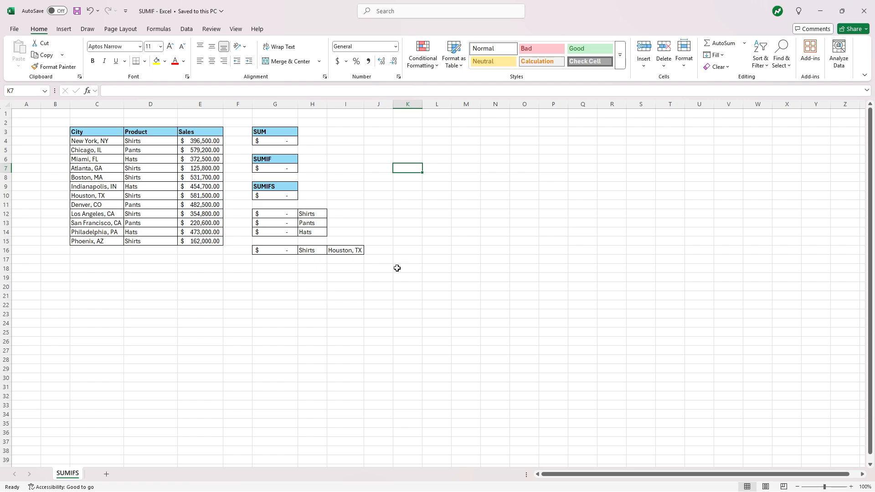
mouse_move(383, 235)
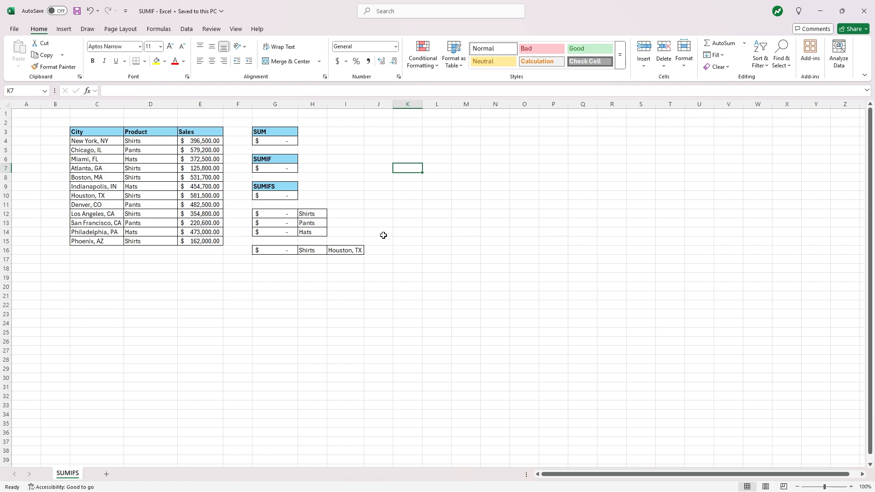
mouse_move(104, 138)
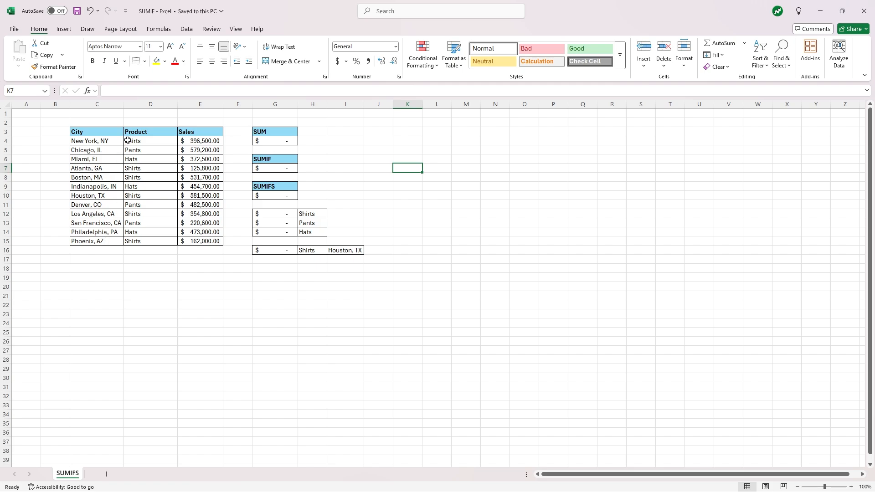
mouse_move(200, 141)
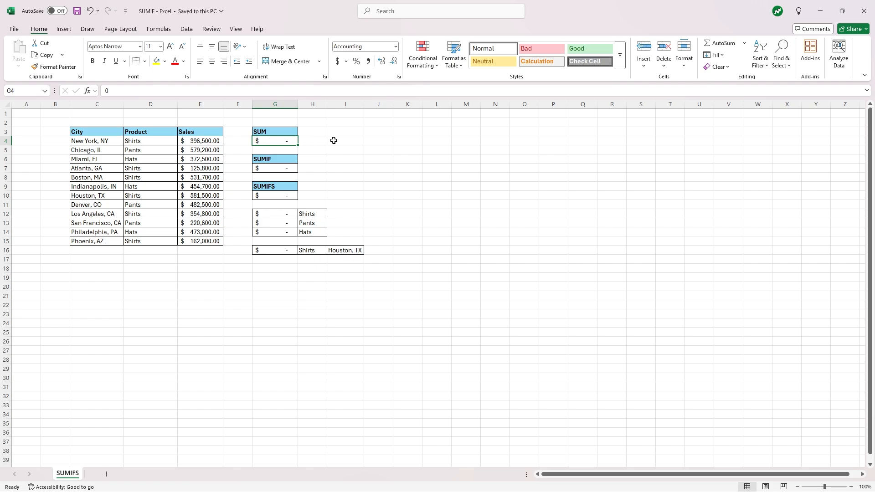
- Total all sales E4:E15 with SUM, giving $4,734,800.00
type("=SUM(")
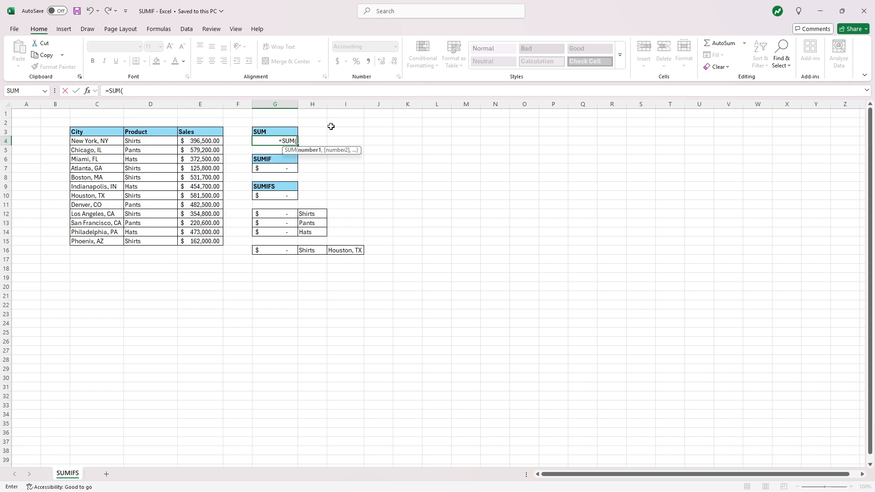
left_click_drag(200, 140, 200, 240)
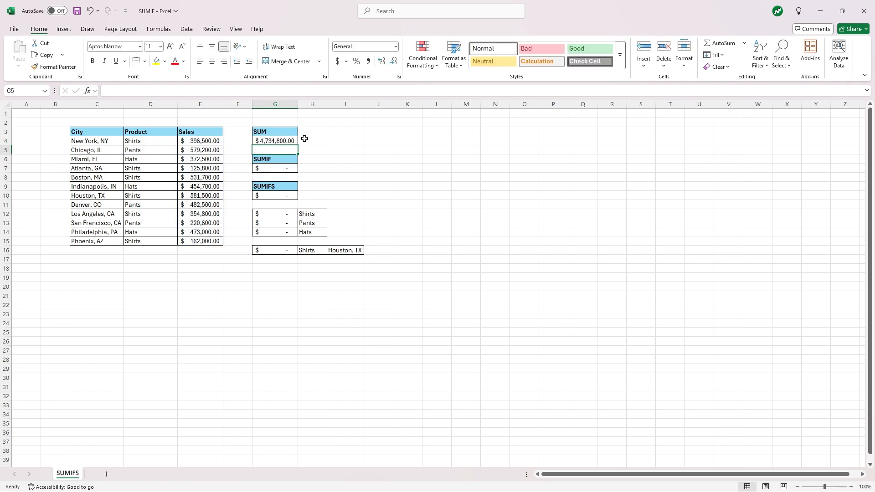
mouse_move(302, 140)
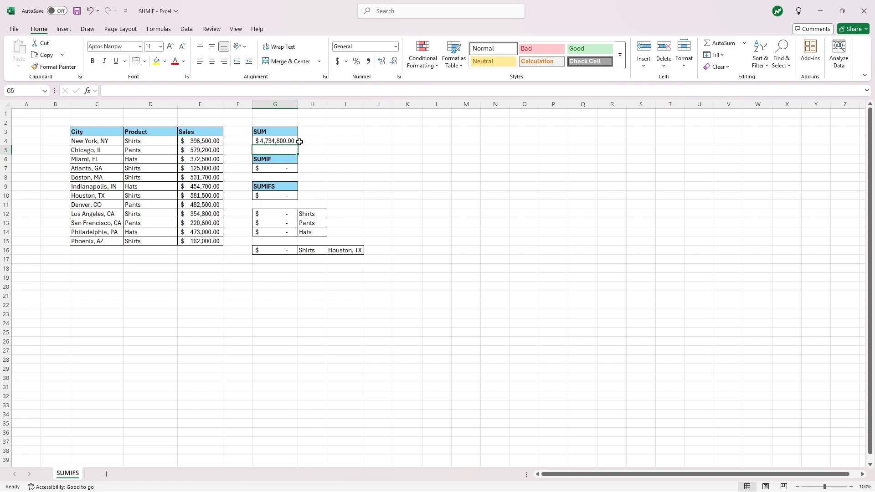
mouse_move(286, 167)
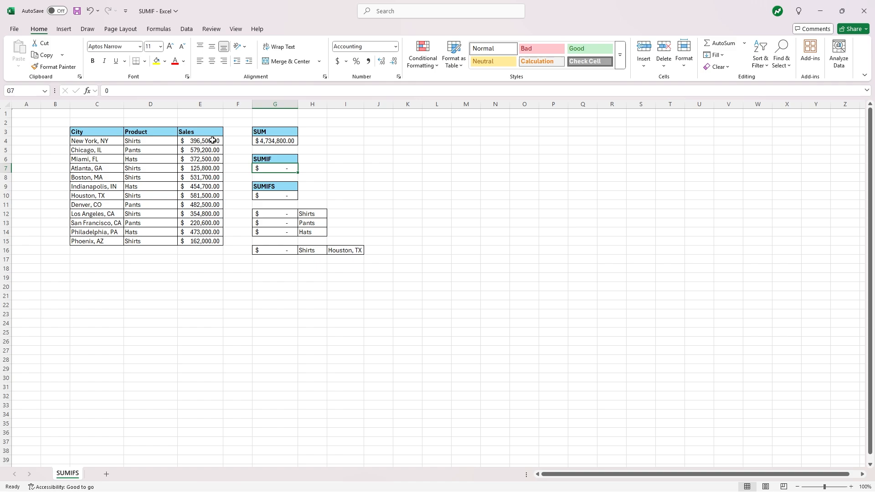
mouse_move(338, 151)
type("=")
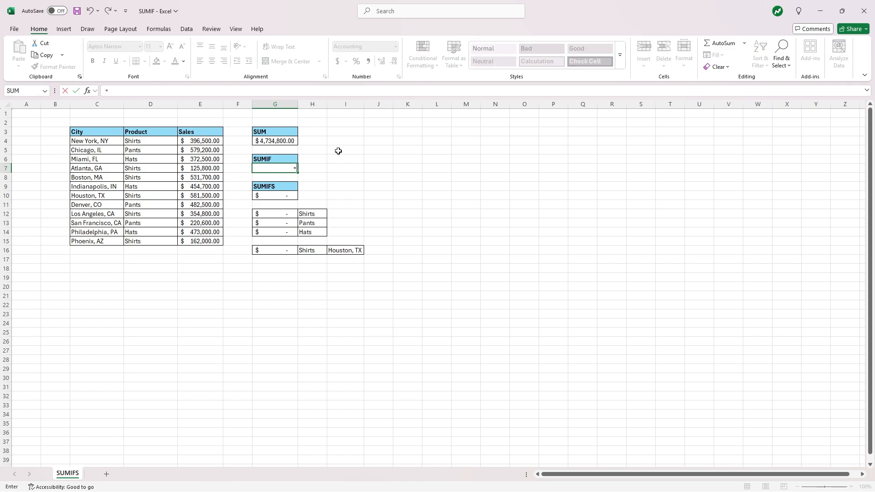
- Total sales E4:E15 above 500,000 with SUMIF criteria ">500000", giving $1,692,400.00
type("SUMIF(")
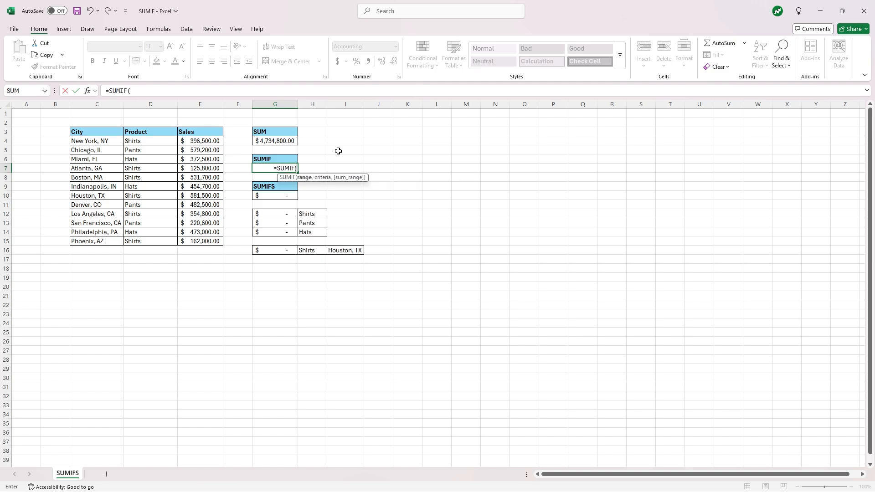
left_click(199, 140)
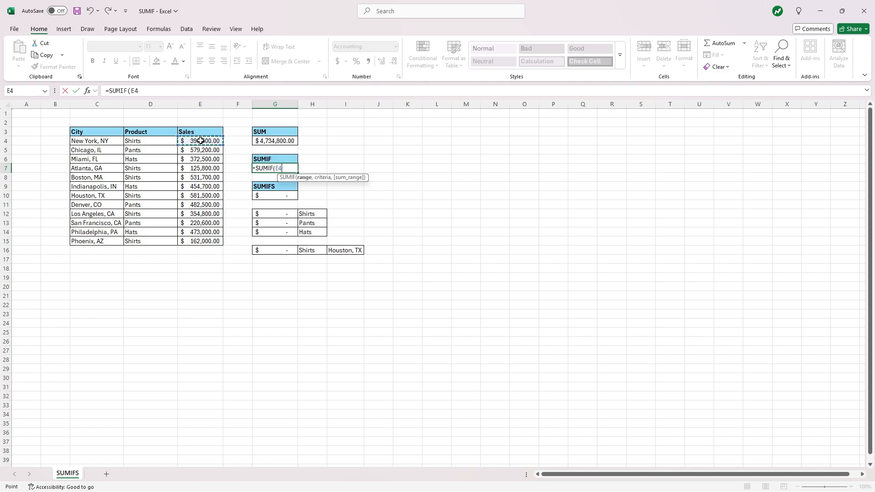
left_click_drag(200, 140, 200, 240)
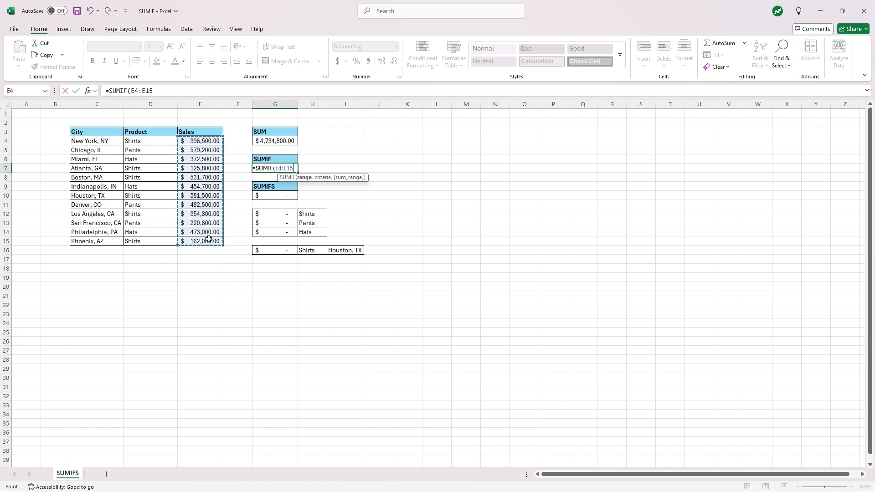
type(",")
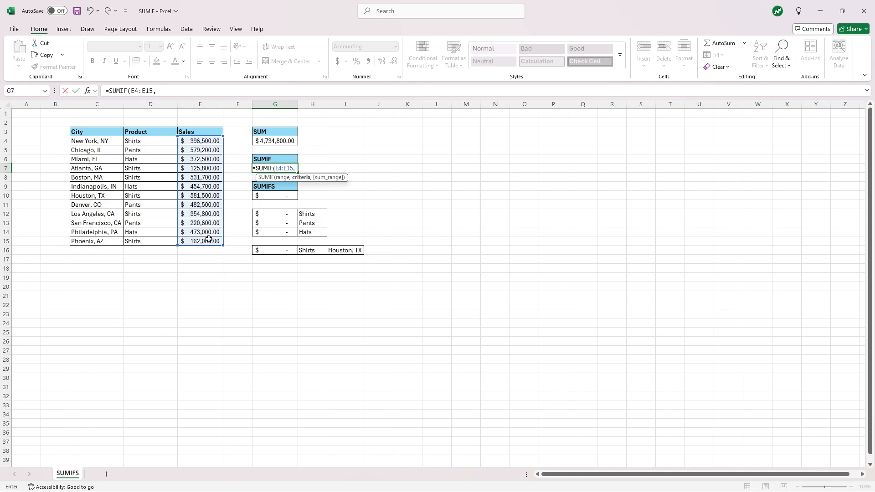
type("\">")
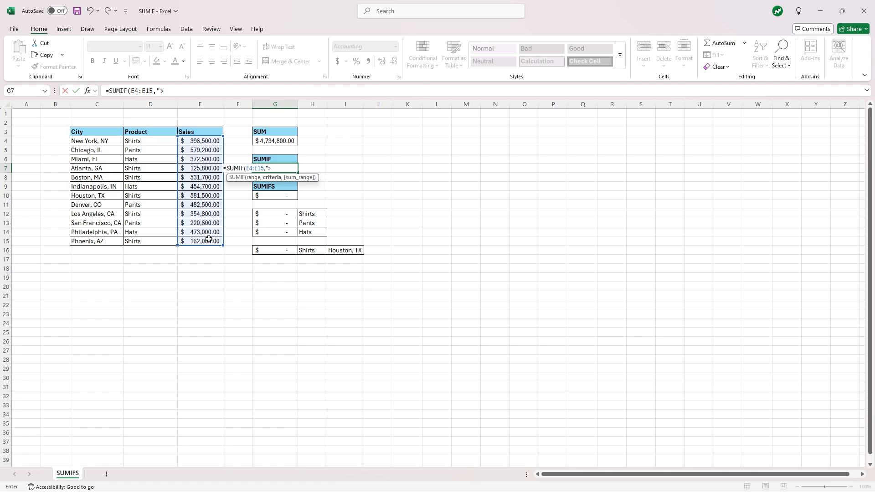
type("500")
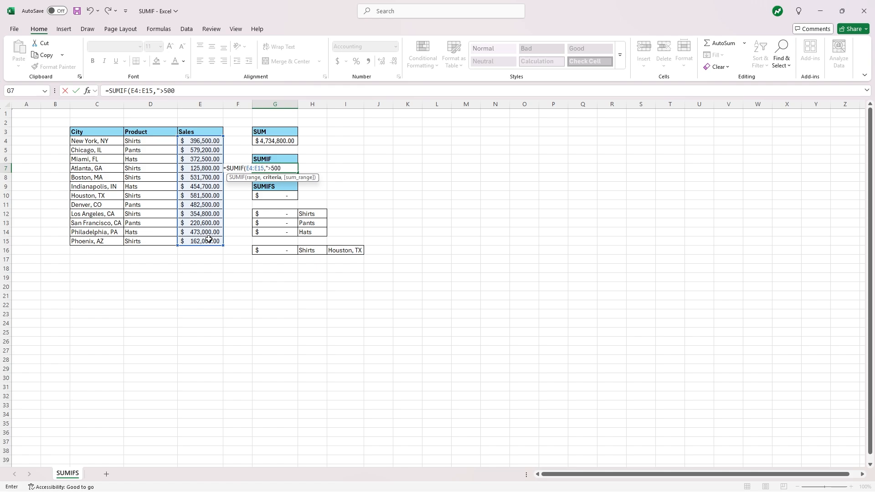
type("000\"")
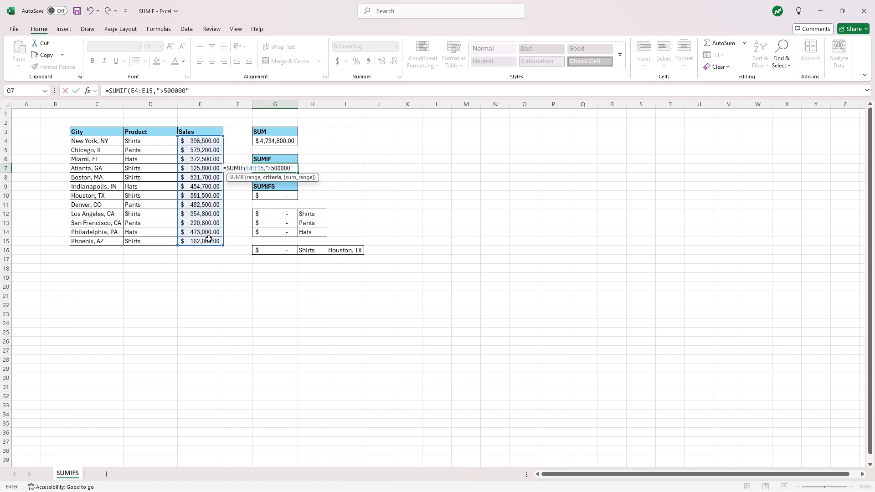
type(")")
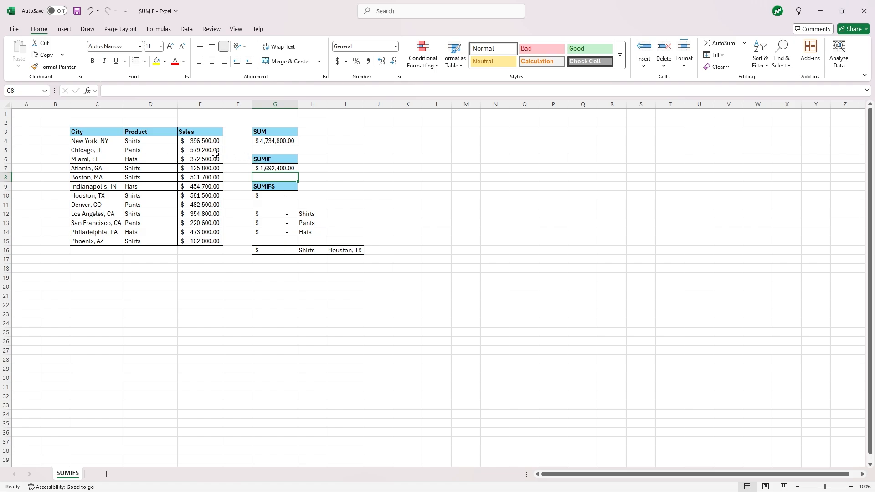
left_click(199, 150)
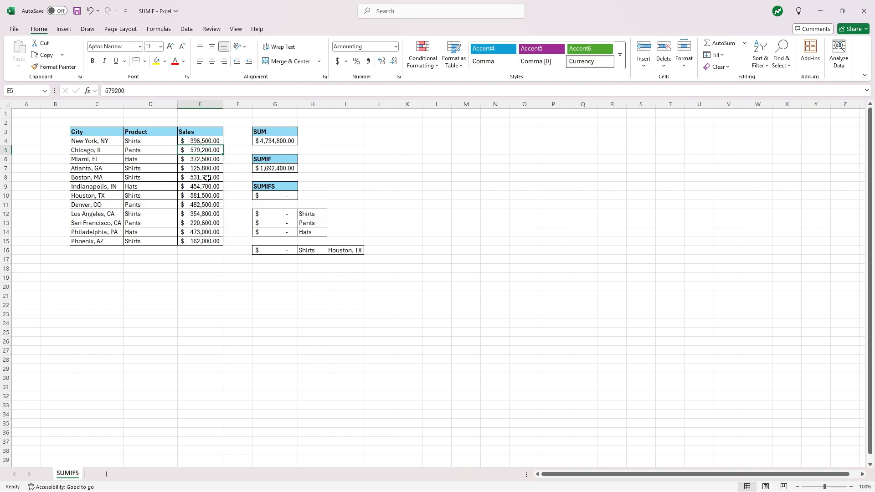
left_click(199, 177)
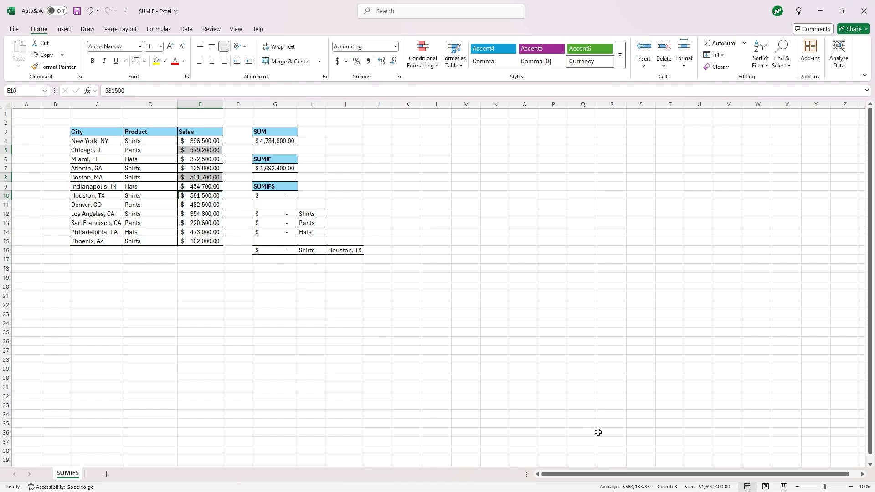
mouse_move(716, 485)
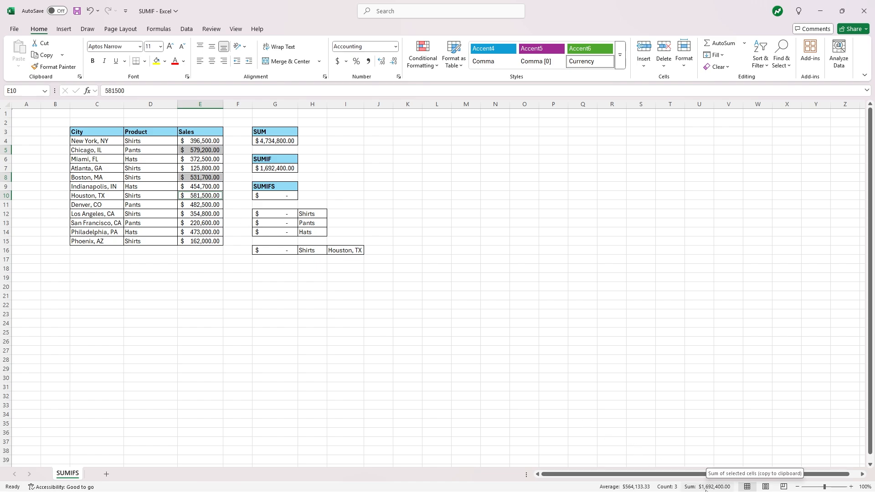
mouse_move(446, 256)
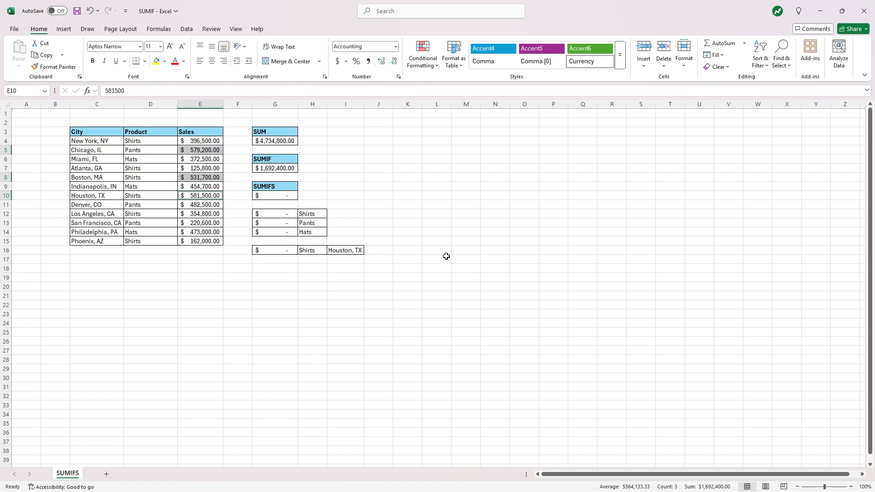
left_click(436, 259)
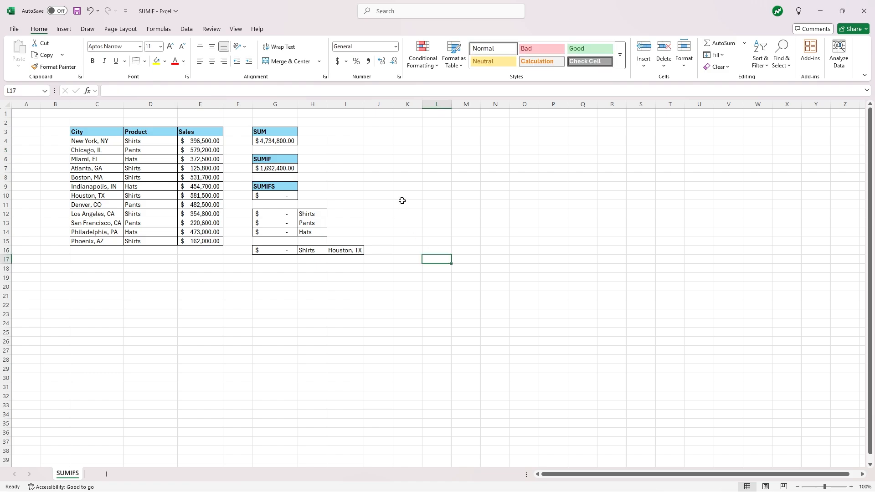
mouse_move(340, 190)
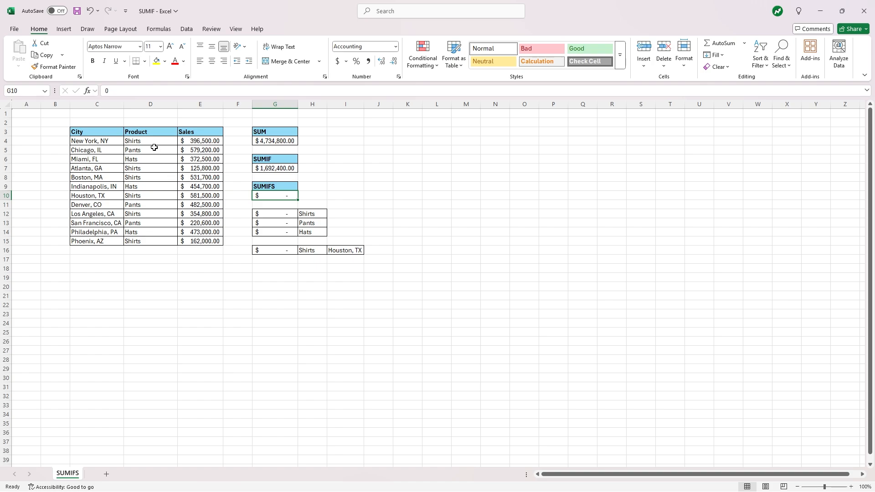
mouse_move(149, 146)
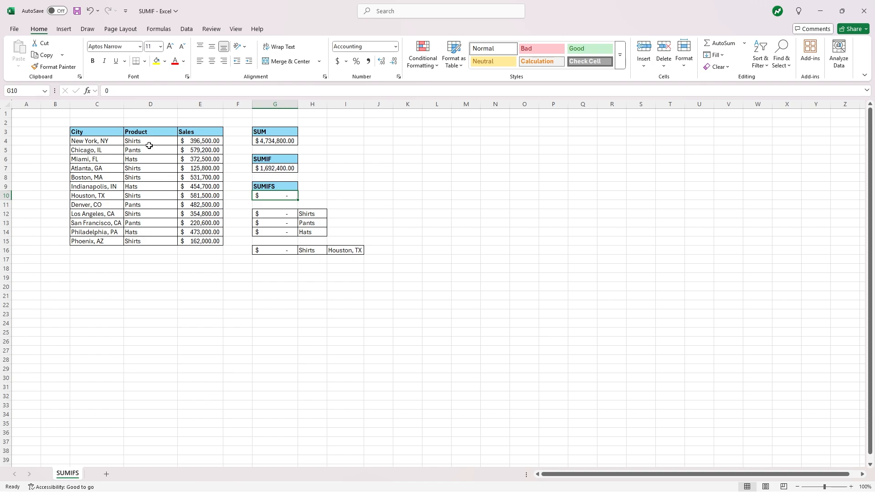
mouse_move(149, 151)
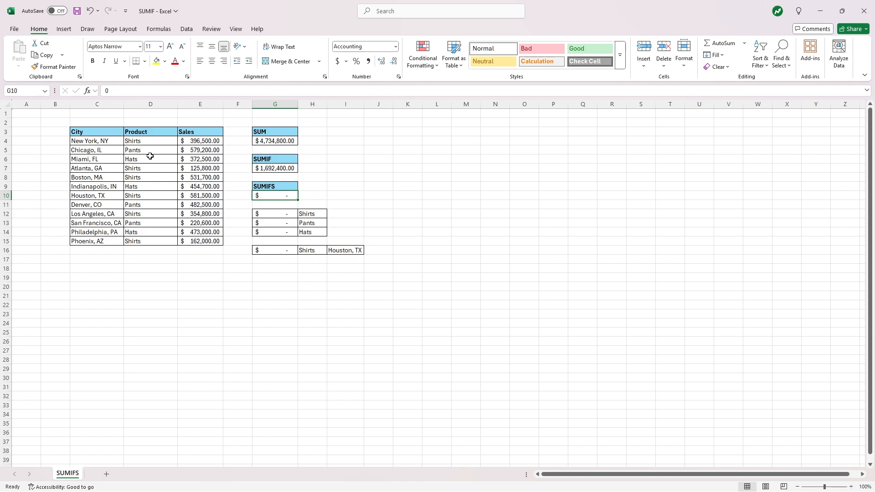
mouse_move(197, 167)
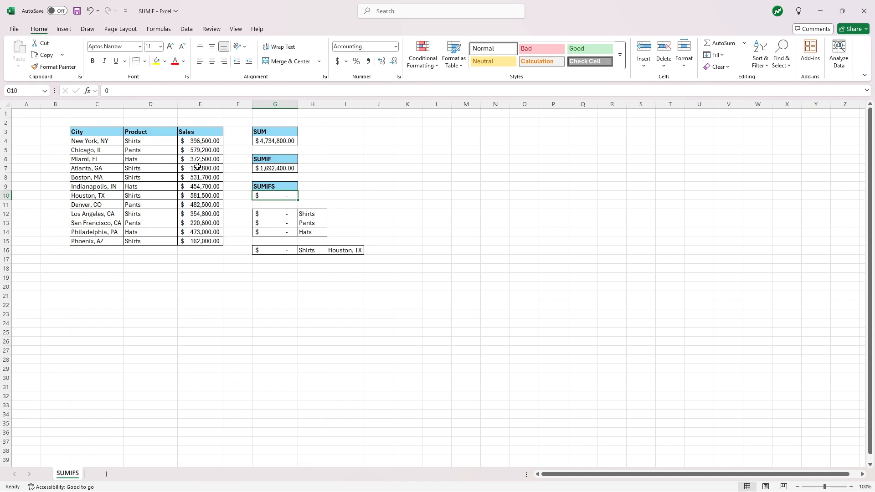
- Total Shirts sales in G10 with SUMIFS over E4:E15 and criterion "Shirts", giving $2,152,300.00
key("Delete")
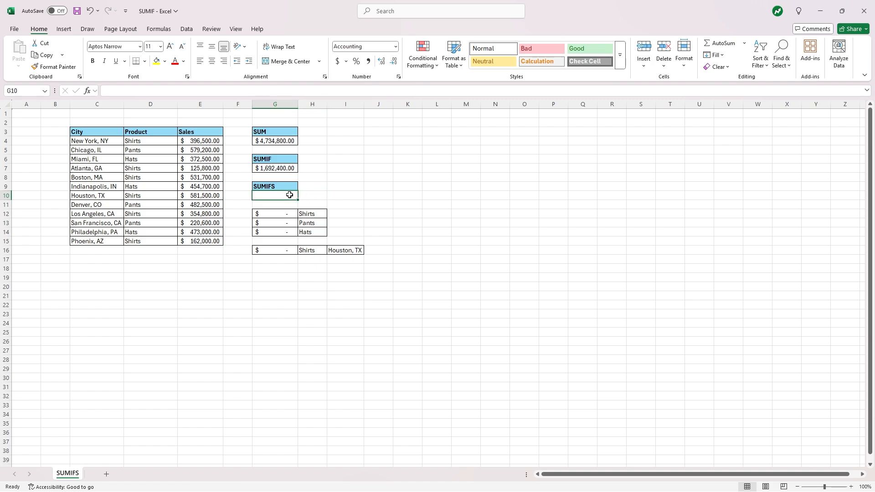
type("=SUMIFS(")
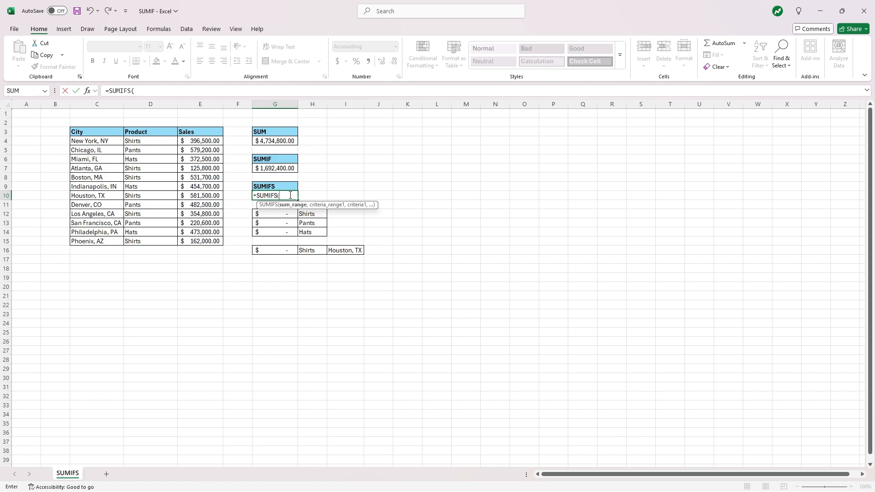
left_click(200, 140)
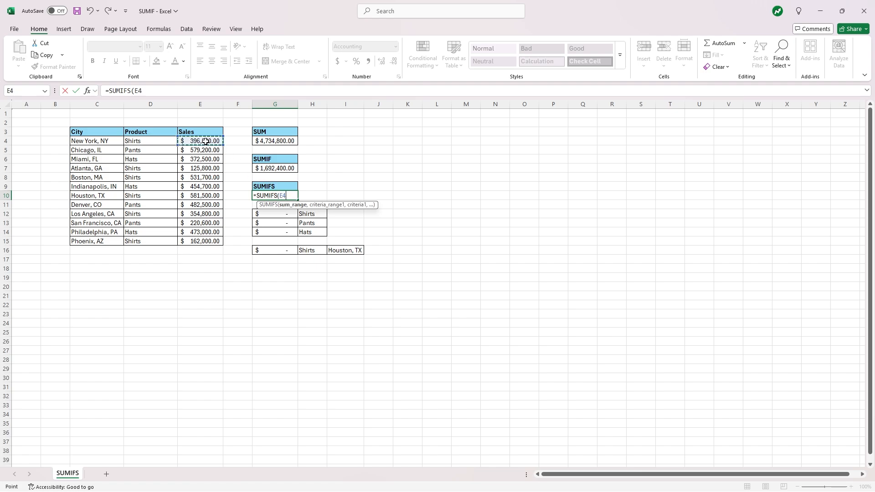
left_click_drag(200, 140, 200, 240)
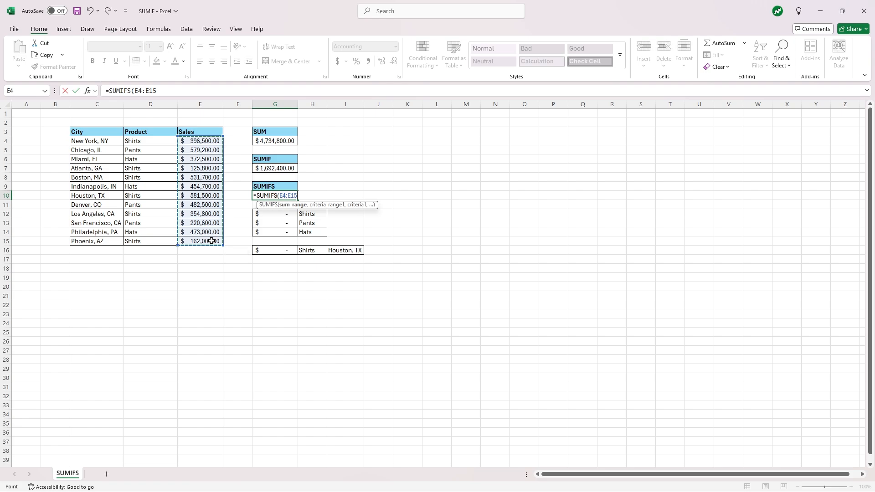
type(",D4:D15")
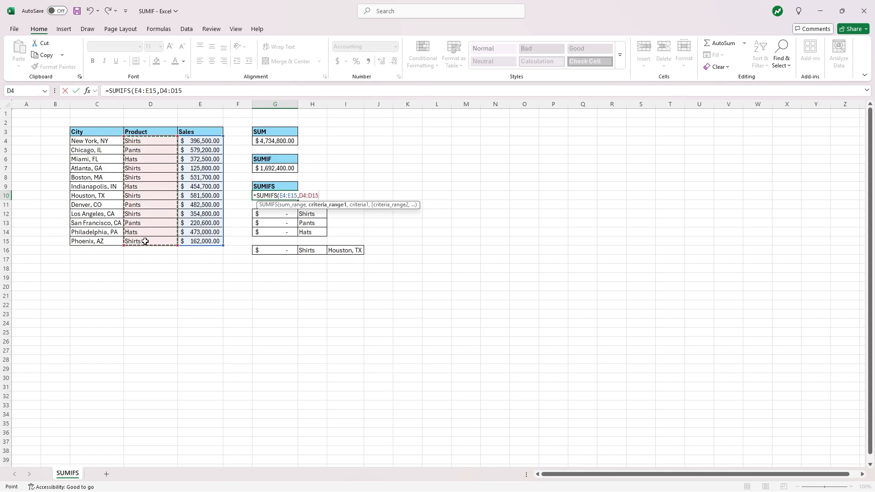
type(",")
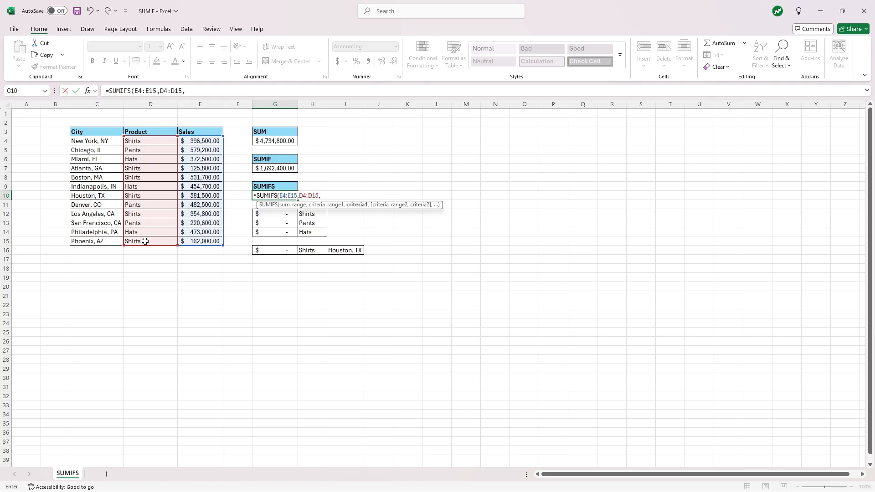
type("\"S")
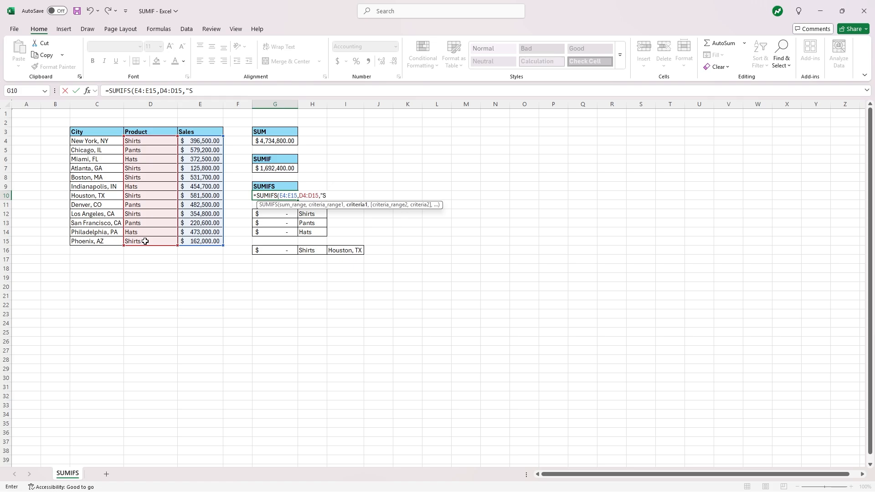
type("hirts\"")
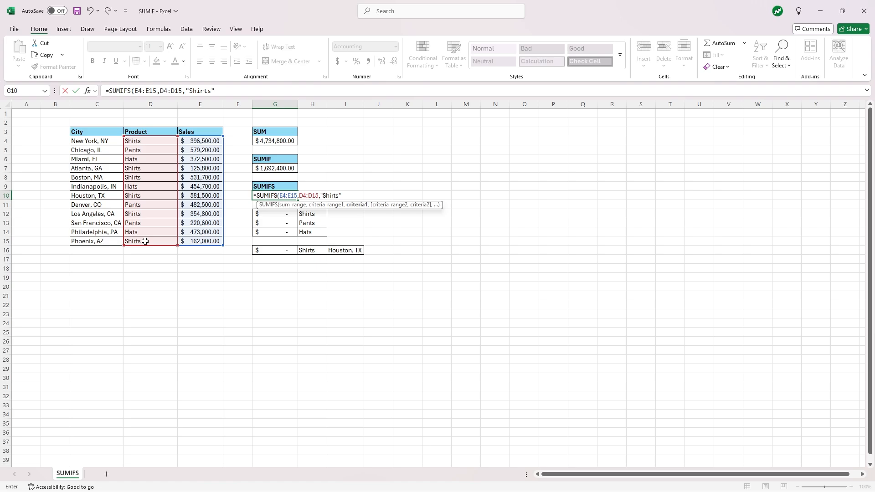
type(")")
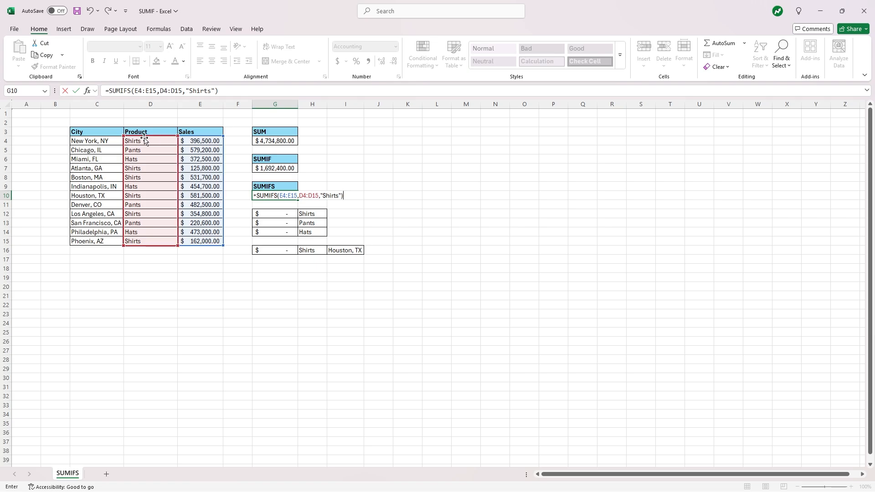
mouse_move(155, 146)
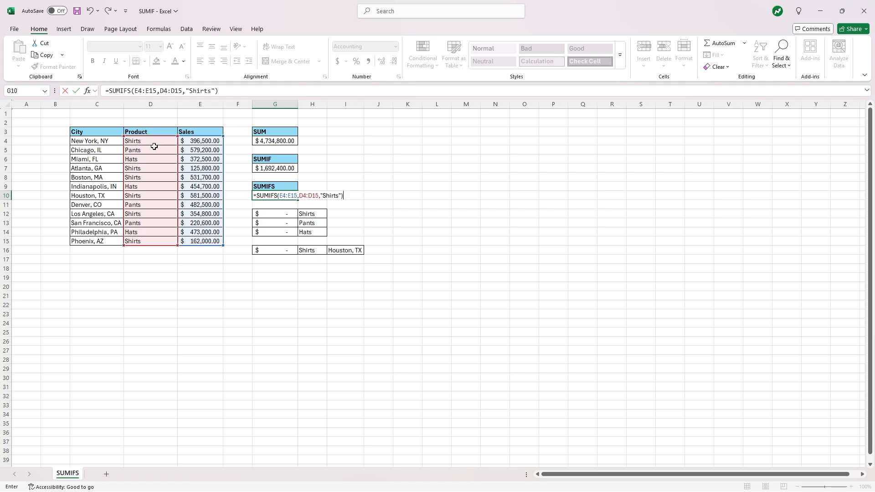
key("enter")
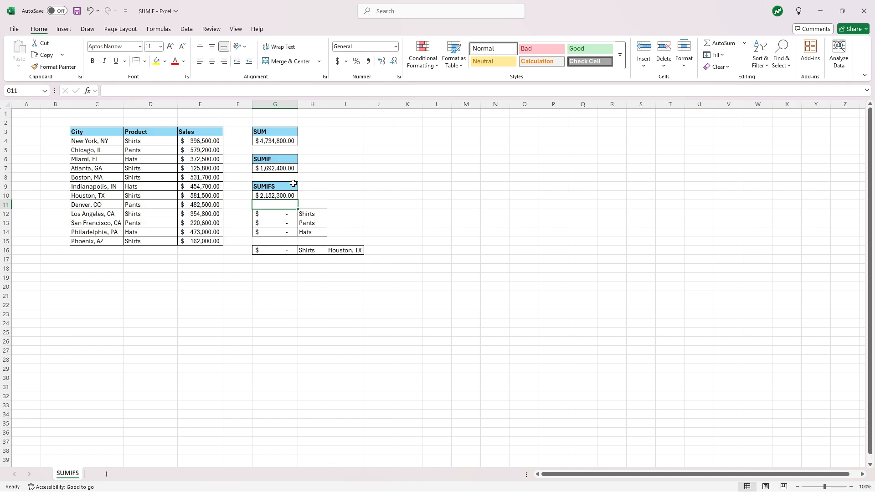
mouse_move(294, 197)
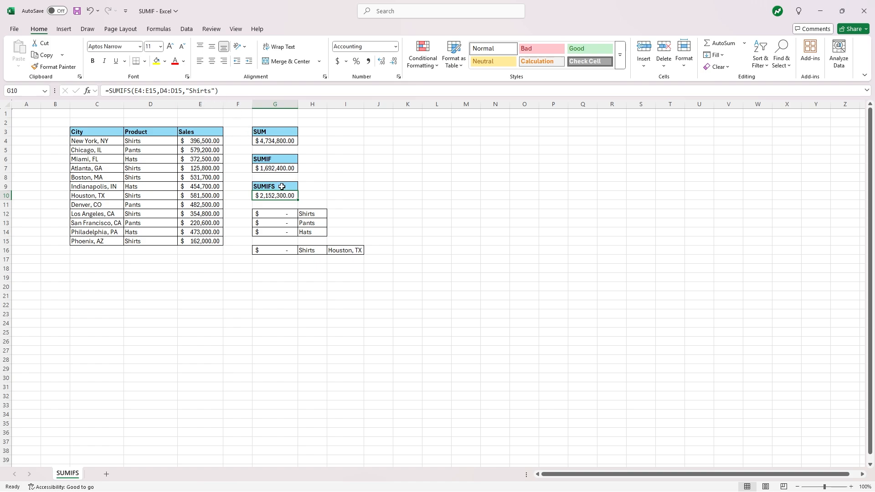
left_click(274, 213)
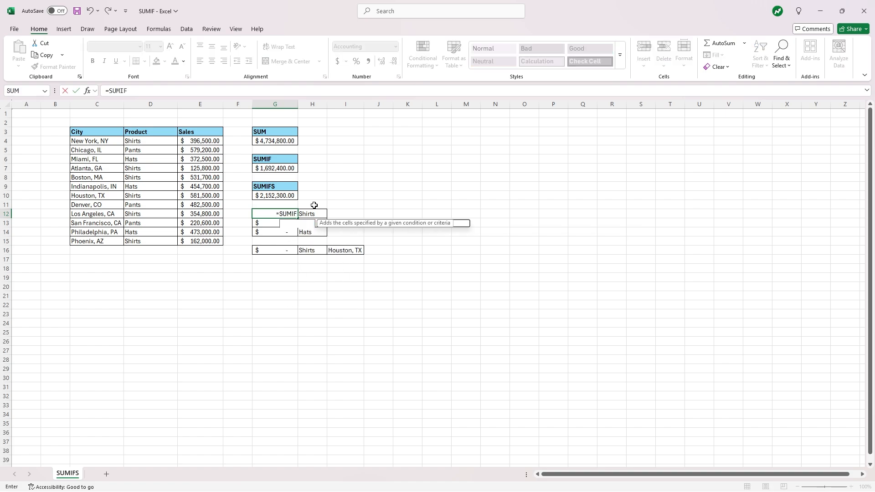
- Total sales in G12 with SUMIFS using the Shirts label in H12 as criterion, giving $2,152,300.00
type("S(")
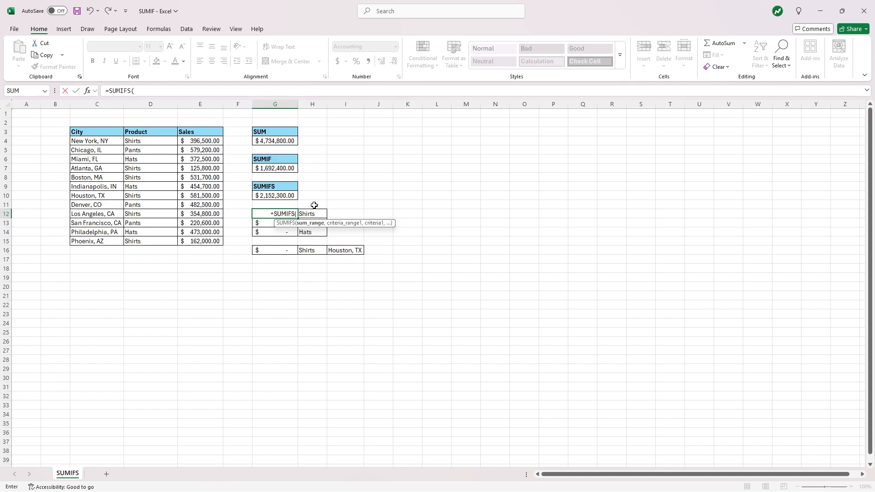
mouse_move(203, 141)
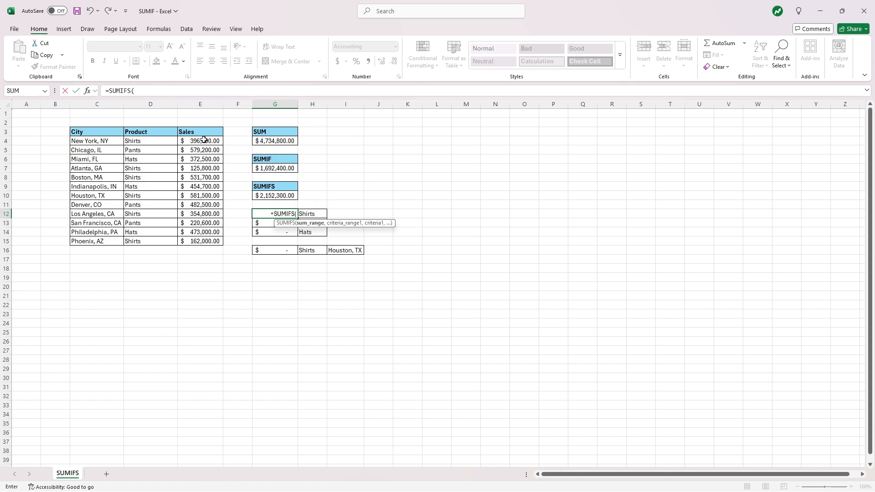
left_click_drag(199, 140, 200, 240)
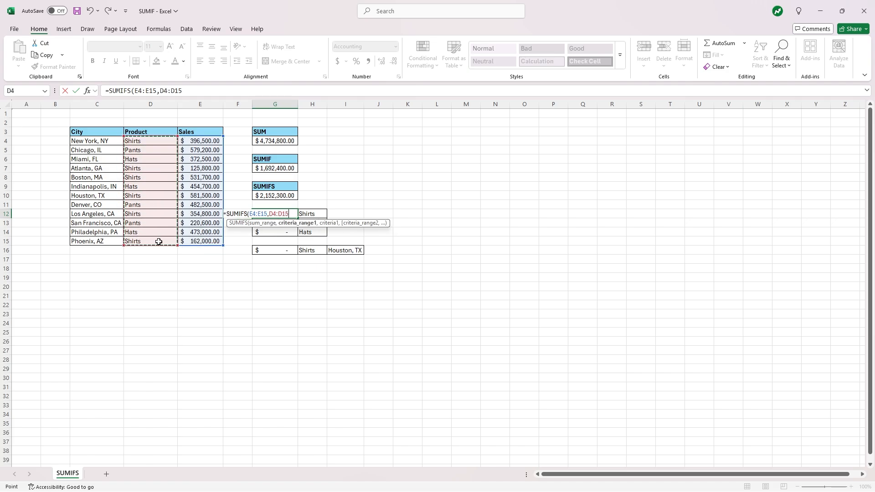
type(",")
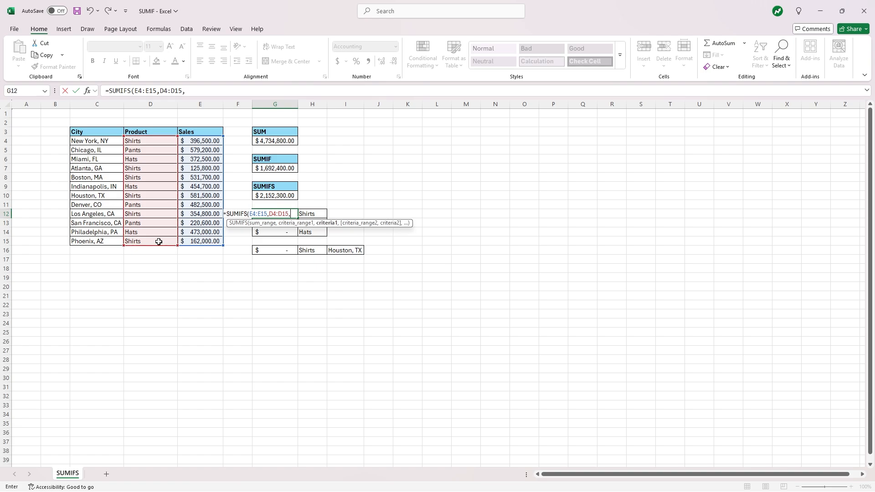
mouse_move(307, 214)
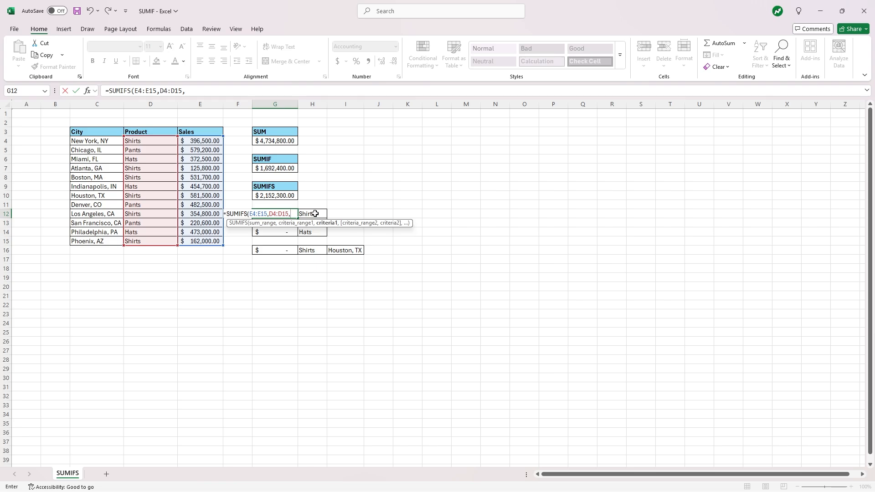
left_click(312, 213)
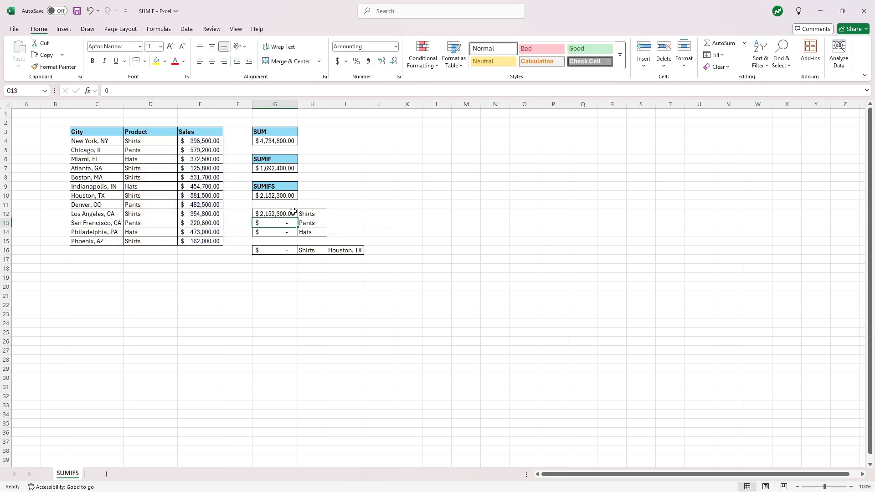
left_click(274, 195)
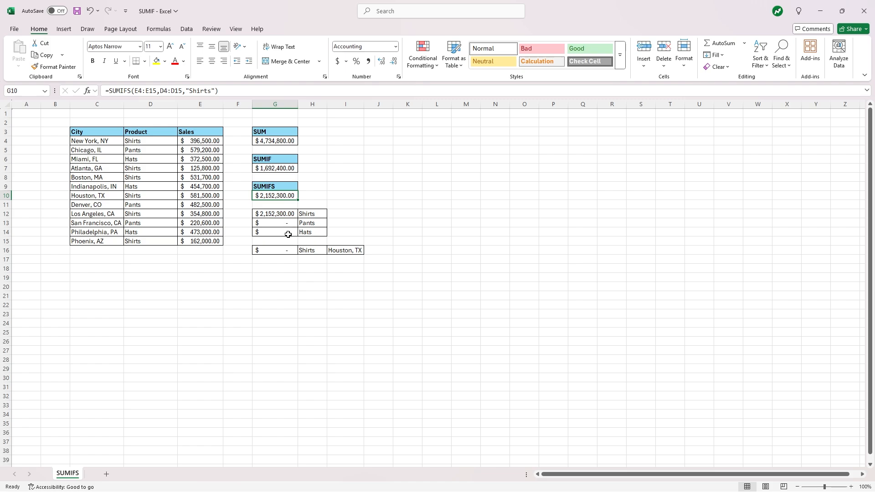
mouse_move(285, 225)
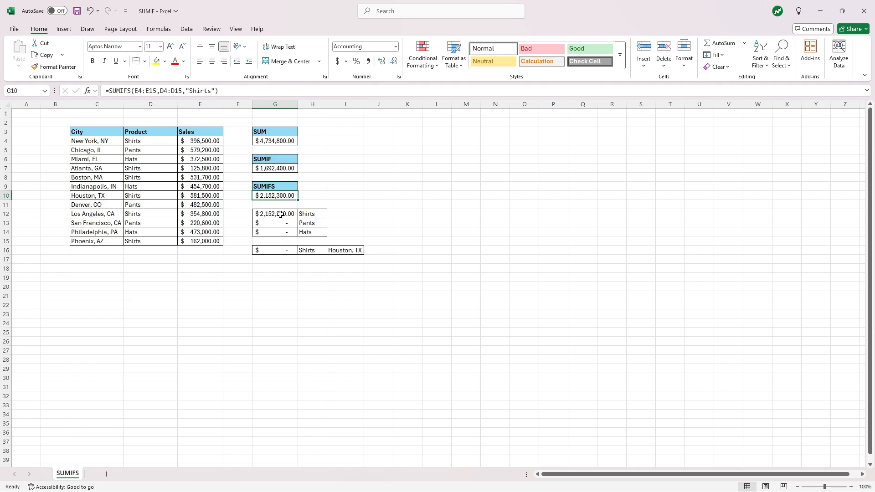
- Lock the G12 SUMIFS sales and product ranges as absolute references with F4, keeping $2,152,300.00
left_click(275, 213)
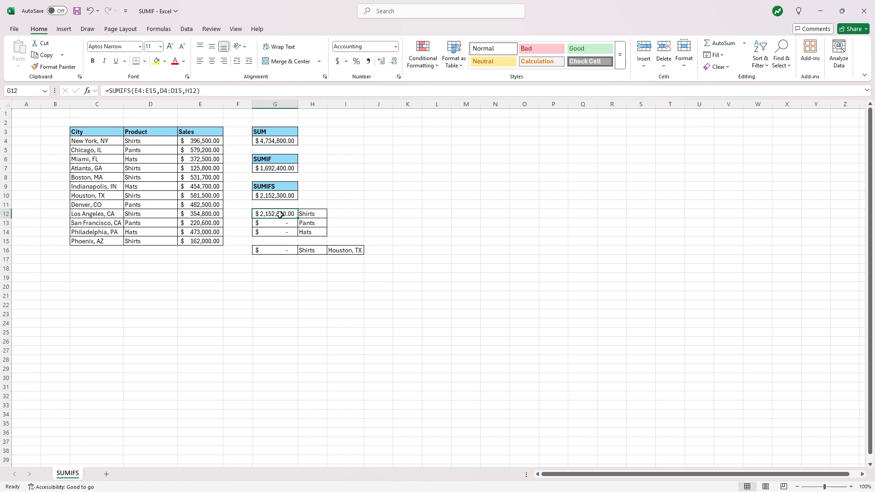
mouse_move(280, 214)
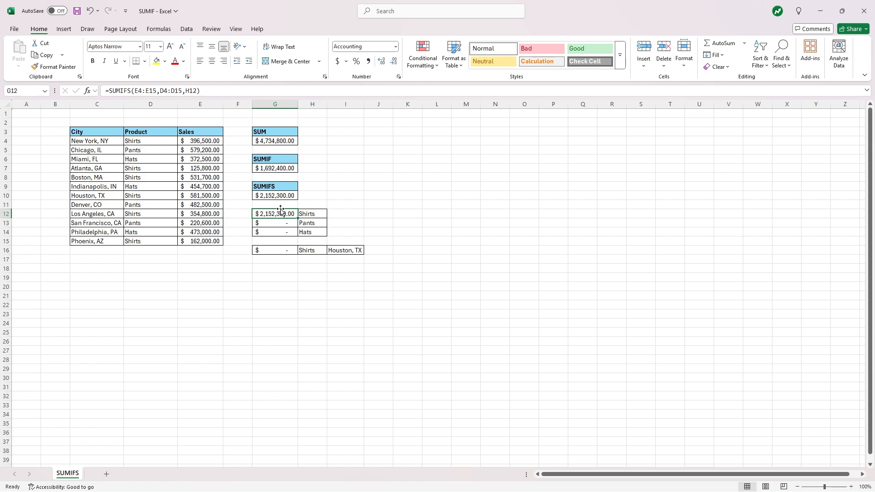
double_click(274, 213)
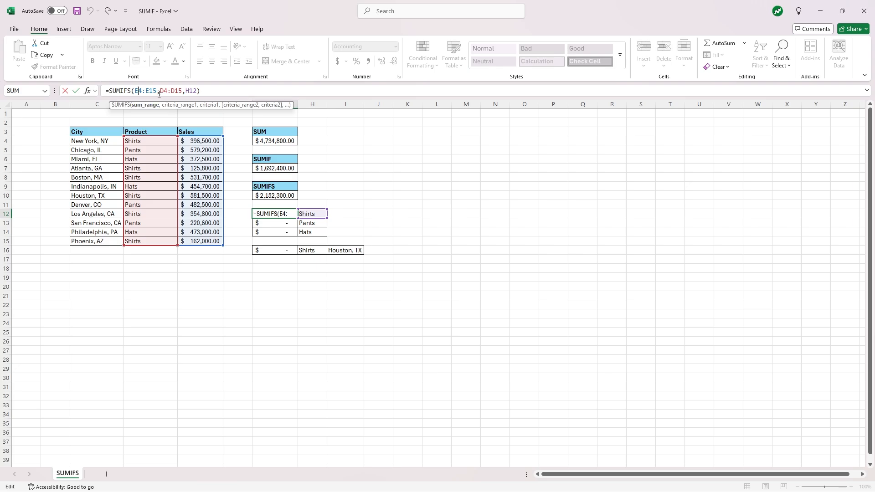
key("f4")
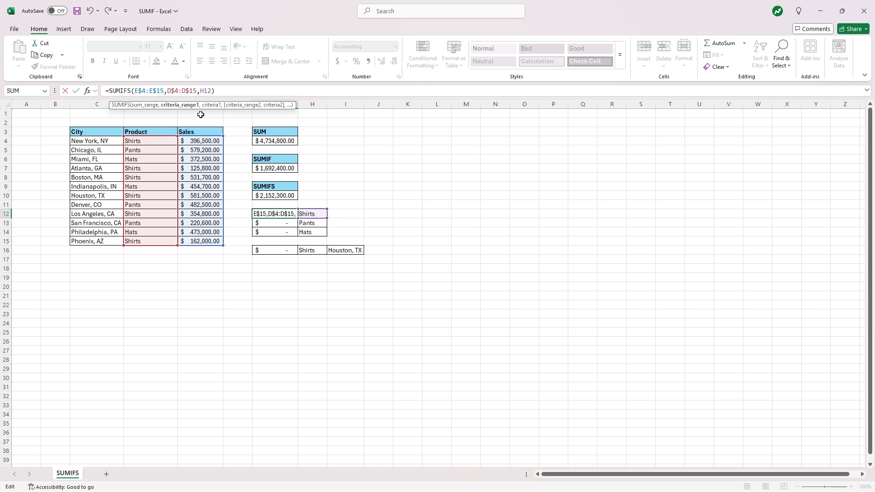
key("Enter")
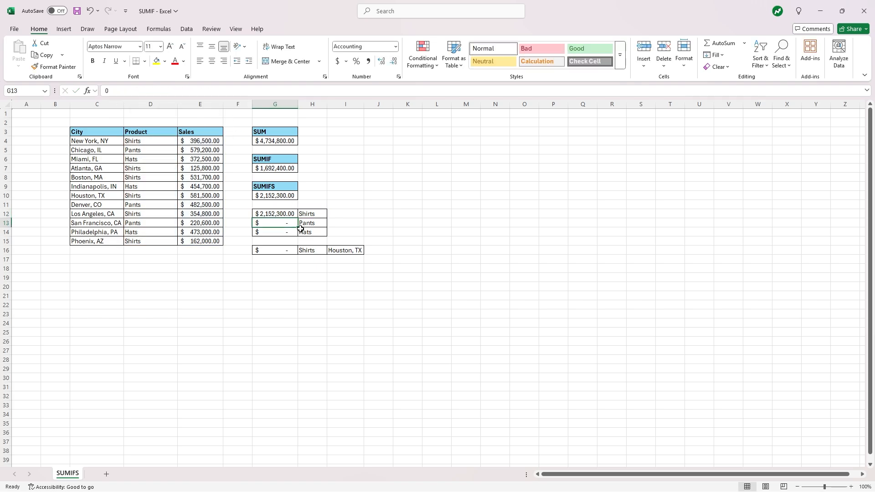
- Fill the Shirts formula down so Pants totals $1,282,300.00 and Hats $1,300,200.00
left_click(274, 213)
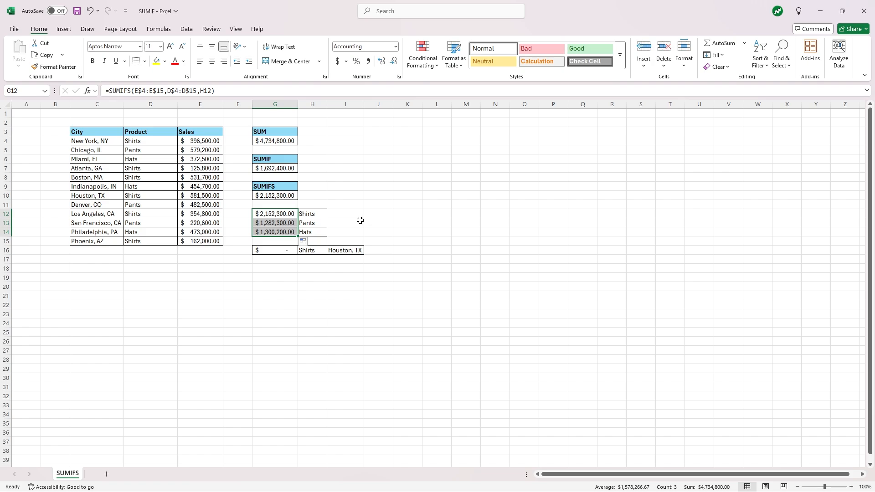
mouse_move(335, 215)
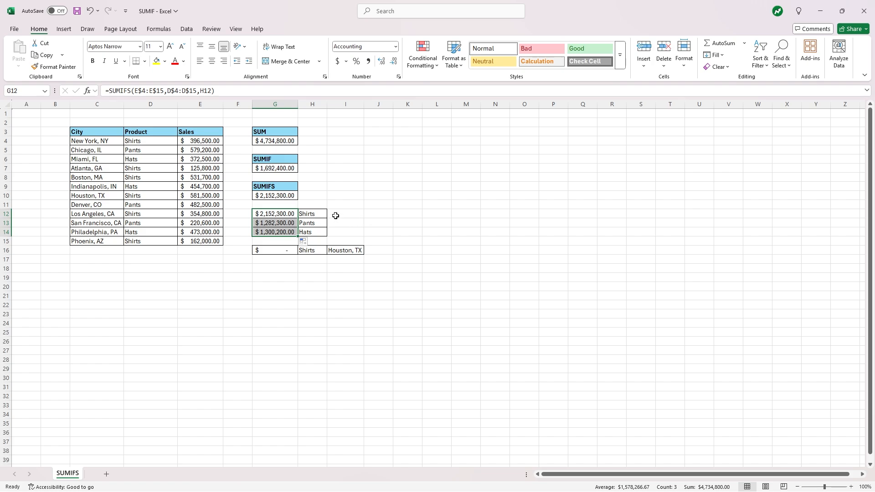
left_click(312, 222)
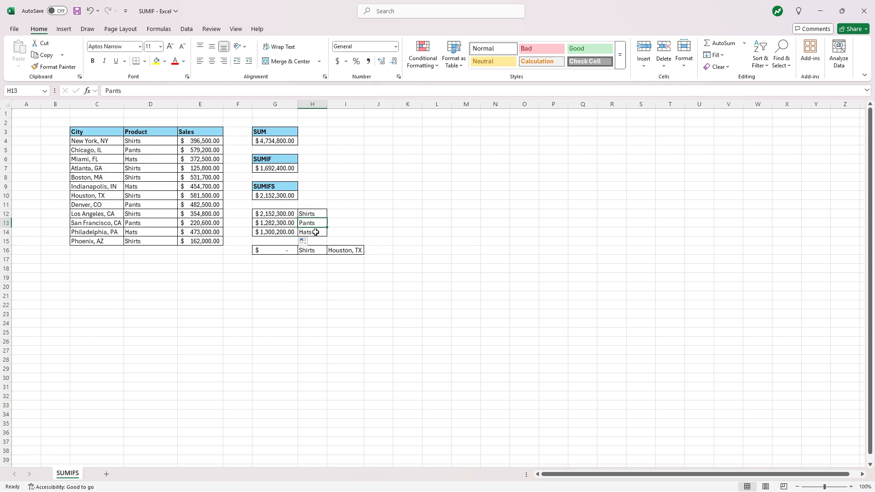
left_click(311, 232)
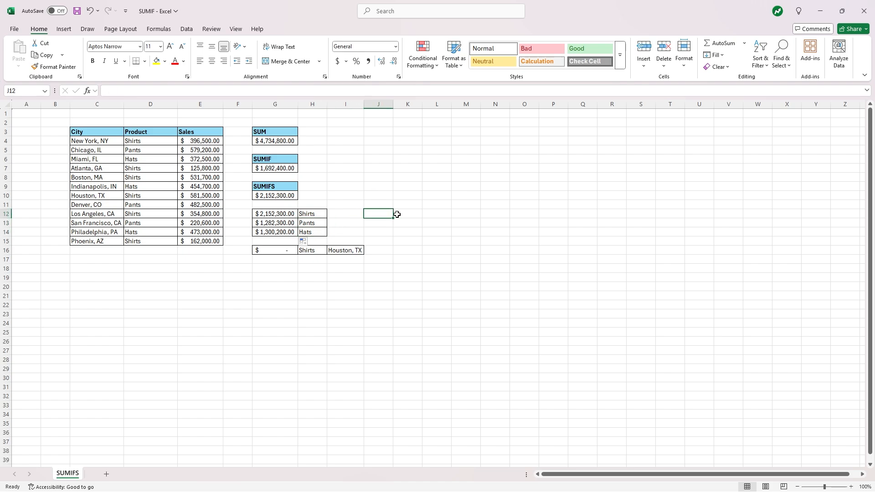
- Add another overall sales SUM of $4,734,800.00 in J12 and compare with the G4 total
type("=S")
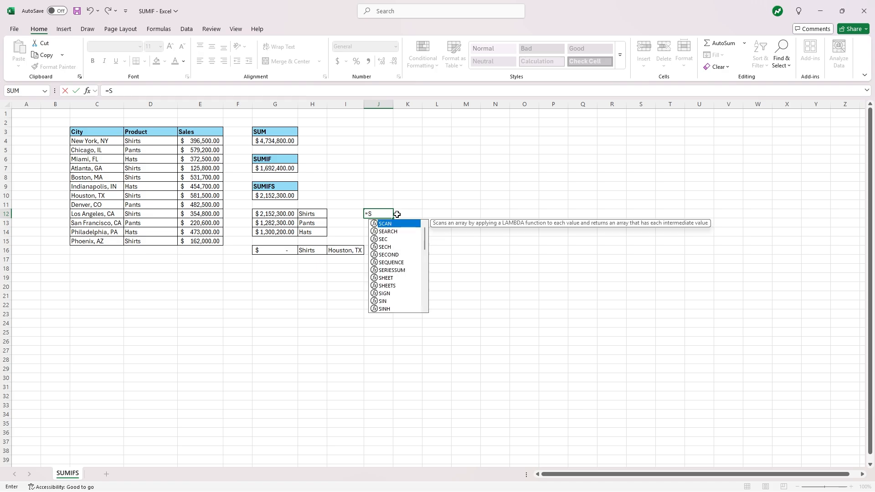
type("UM(")
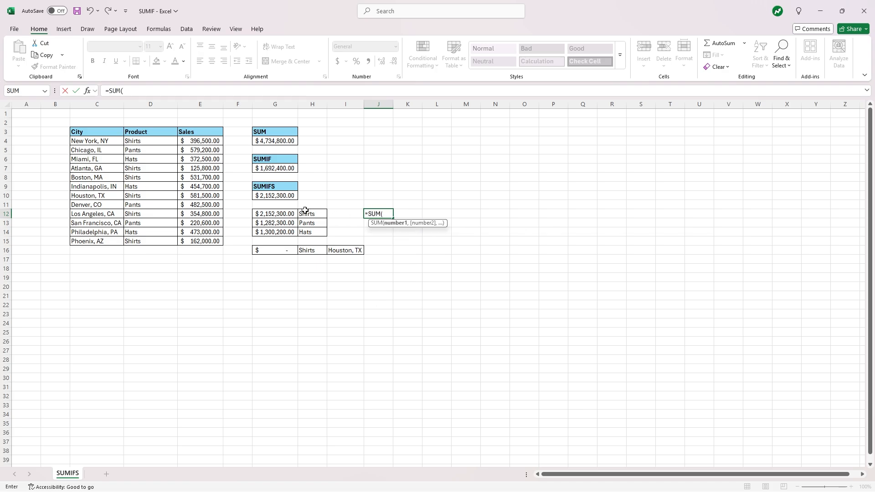
left_click_drag(275, 213, 275, 231)
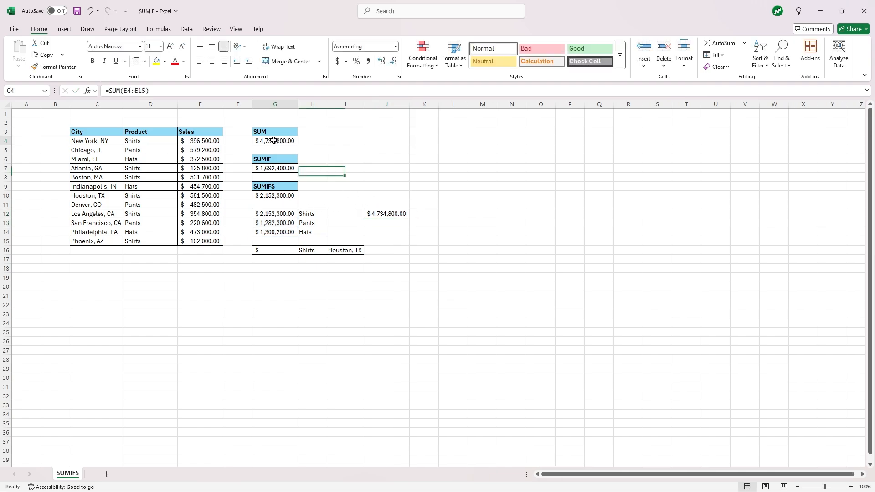
left_click(274, 140)
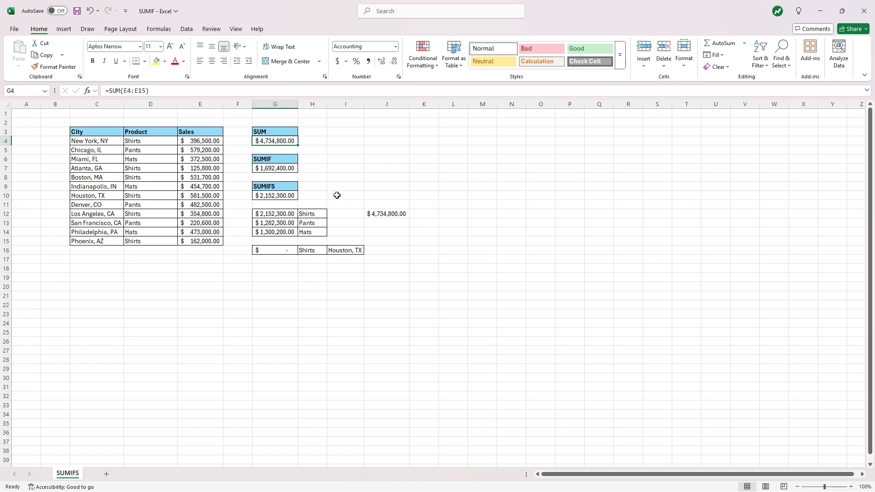
mouse_move(326, 278)
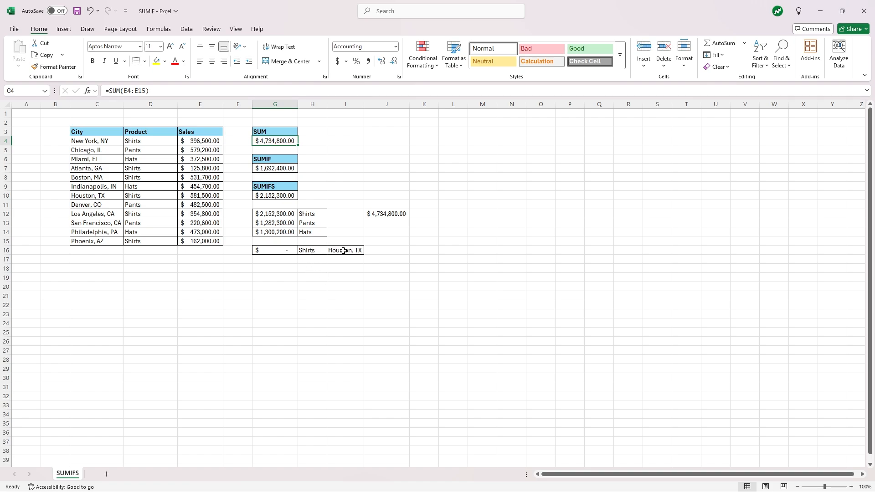
mouse_move(350, 250)
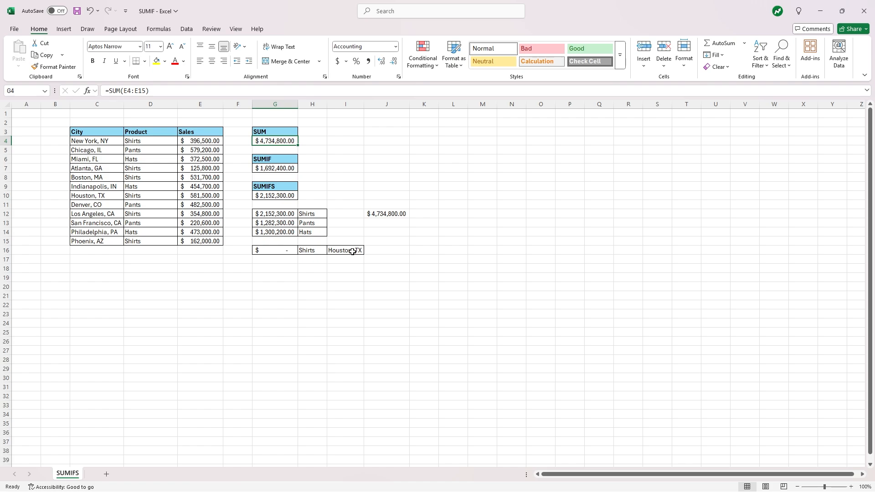
mouse_move(419, 274)
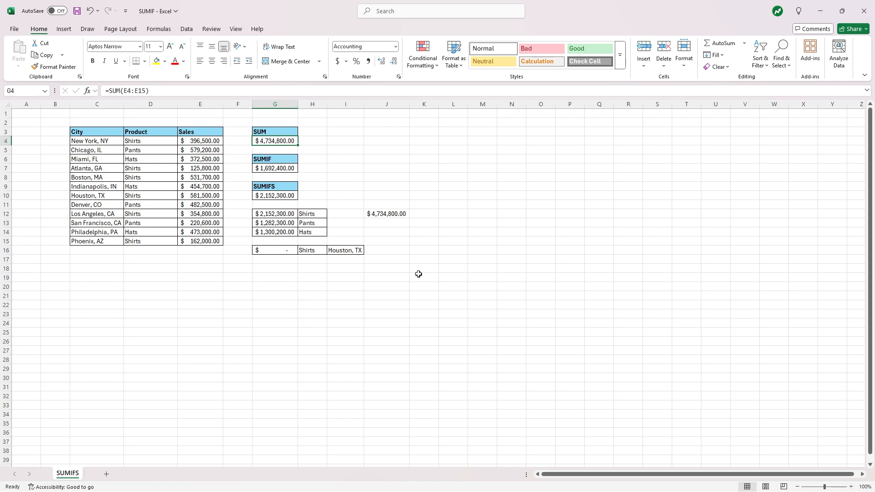
mouse_move(320, 237)
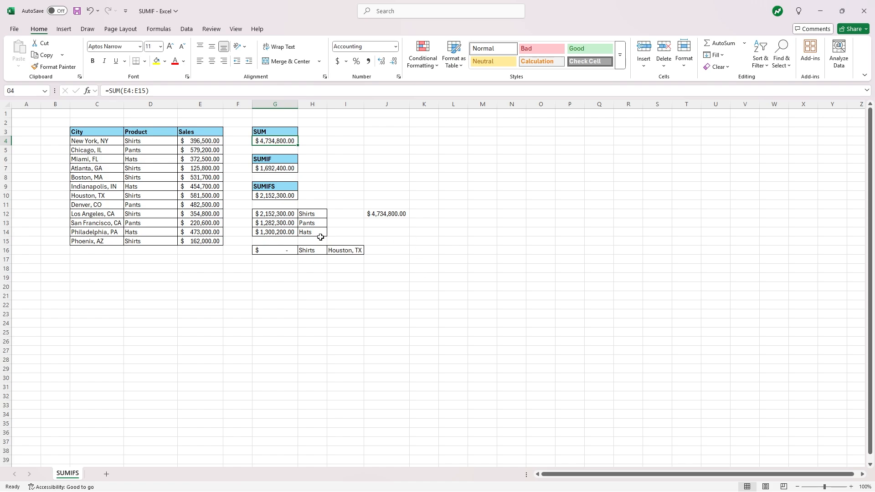
- Copy the Hats total formula into the Shirts/Houston row, showing $2,152,300.00
left_click(275, 232)
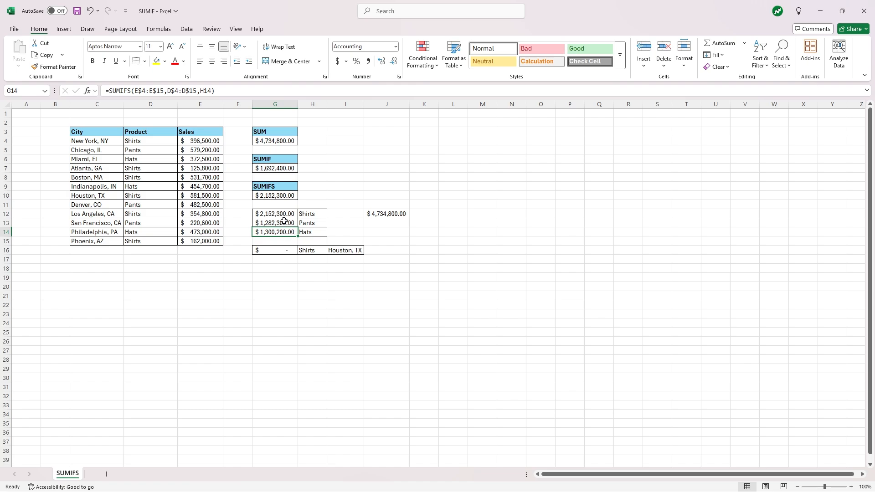
mouse_move(283, 231)
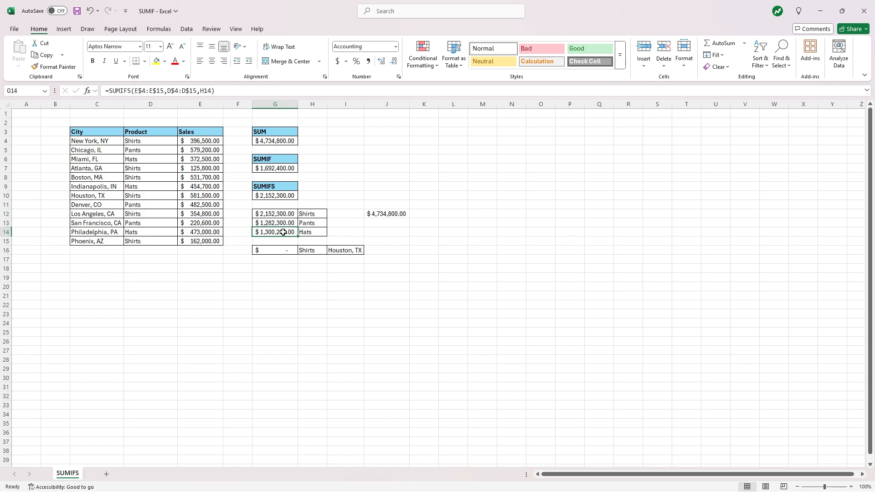
mouse_move(312, 267)
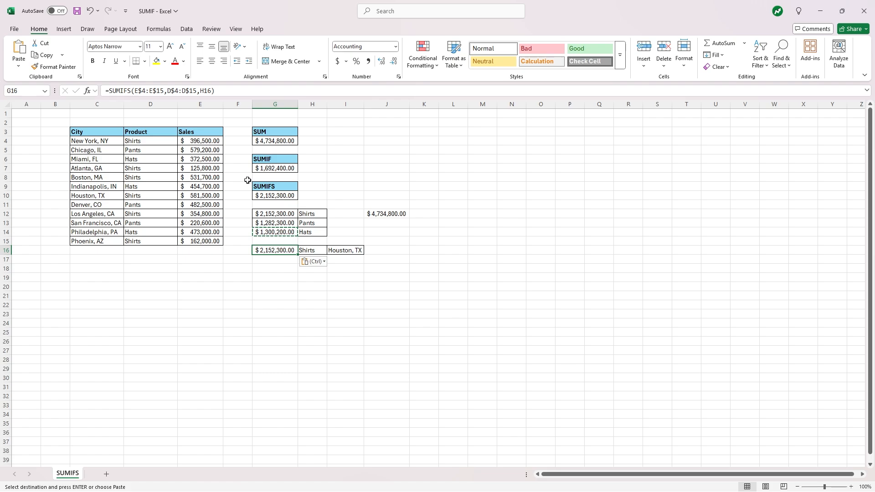
mouse_move(238, 175)
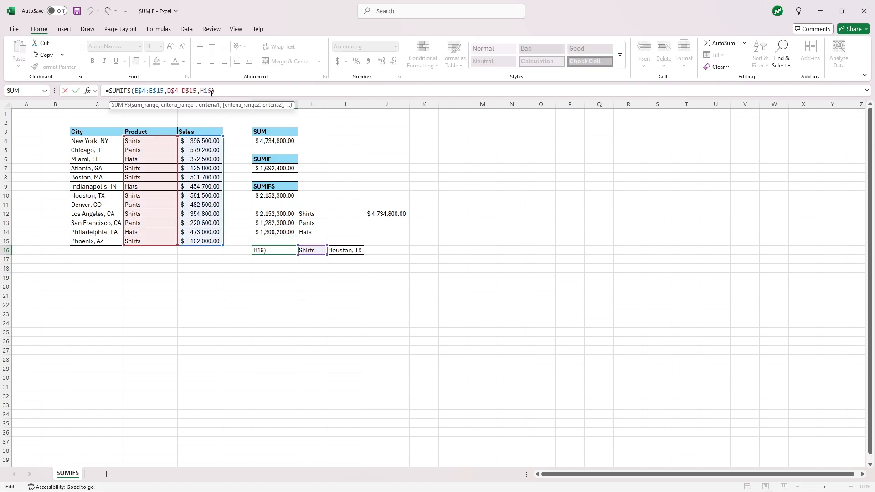
- Add the City column and I16 as a second criteria pair so Shirts in Houston totals $581,500.00
type(",")
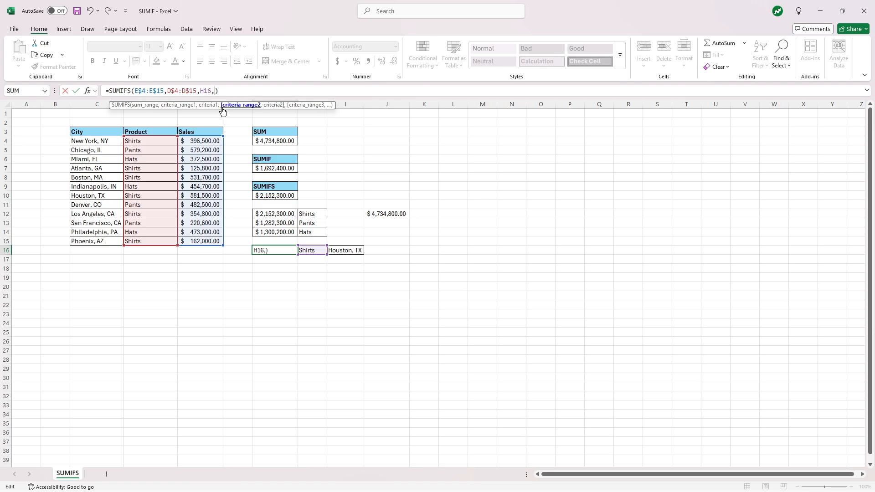
mouse_move(234, 111)
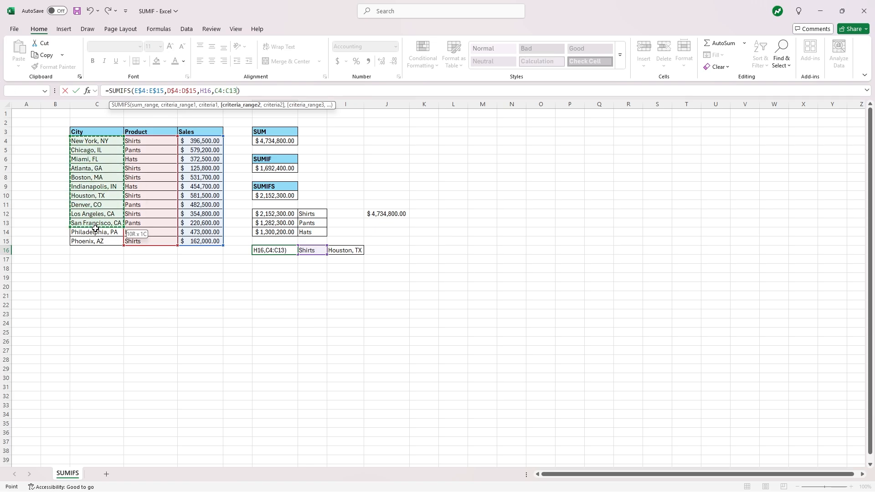
left_click_drag(95, 223, 95, 240)
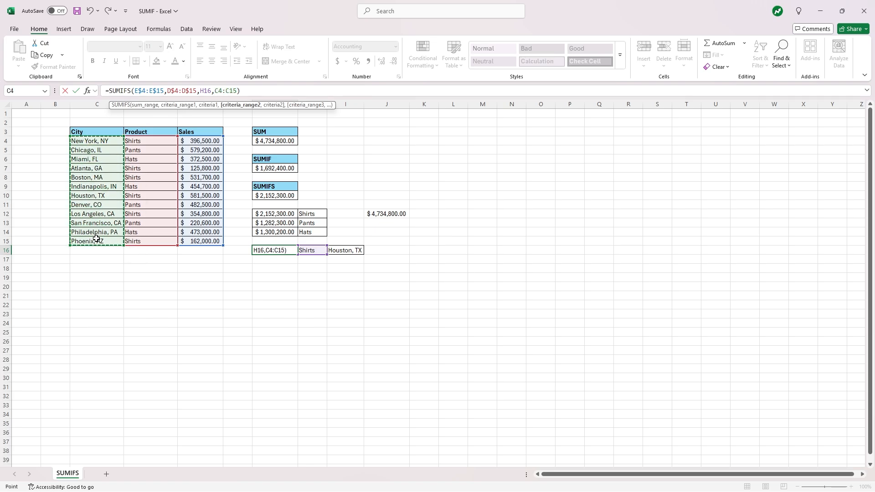
type(",")
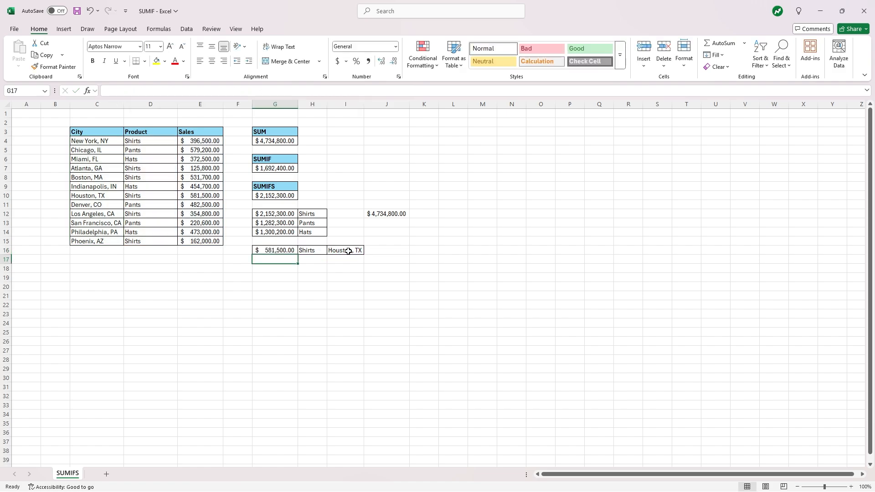
mouse_move(284, 250)
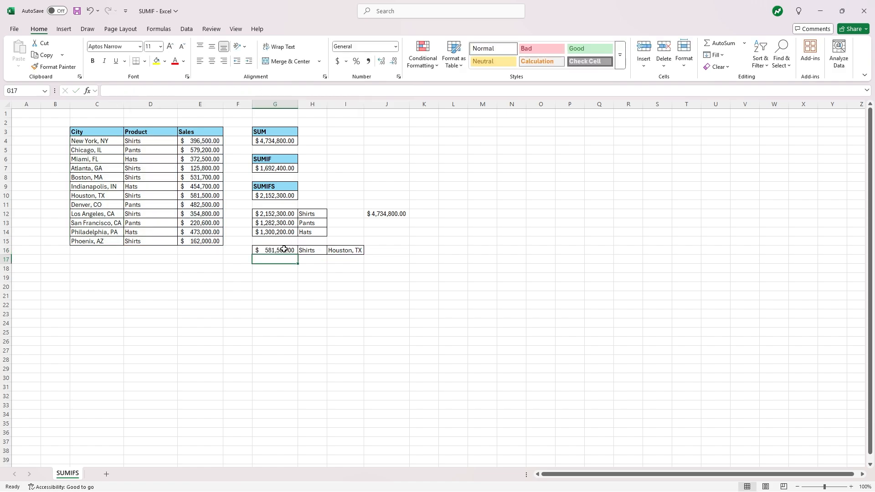
left_click(274, 250)
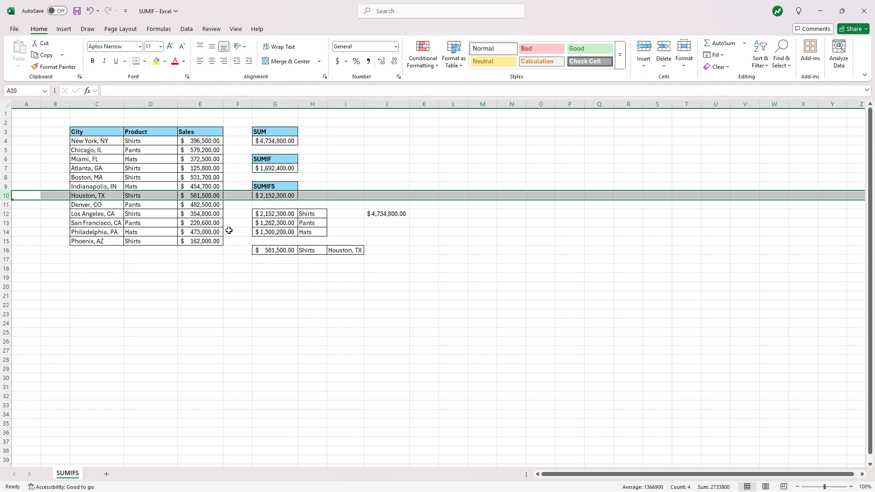
mouse_move(319, 273)
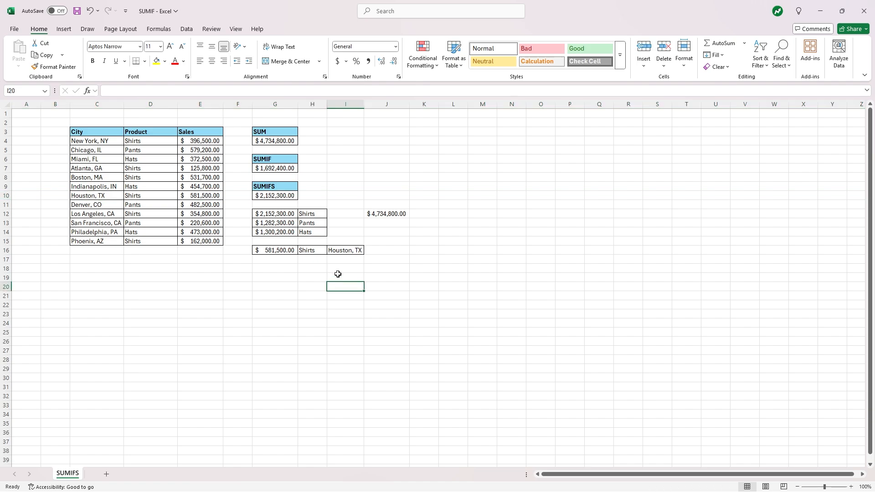
left_click(346, 249)
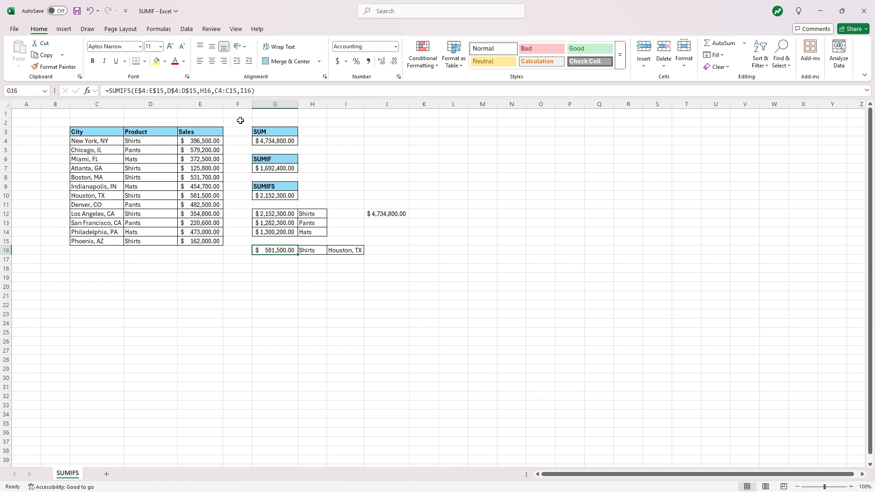
mouse_move(251, 90)
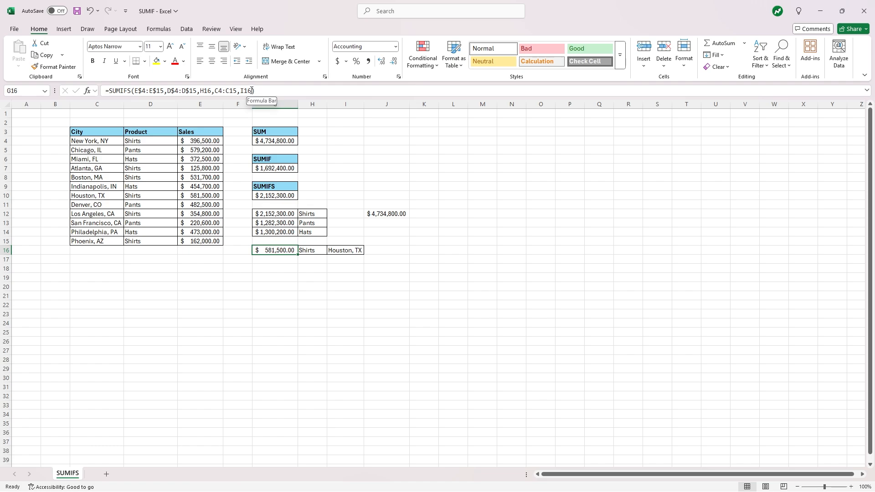